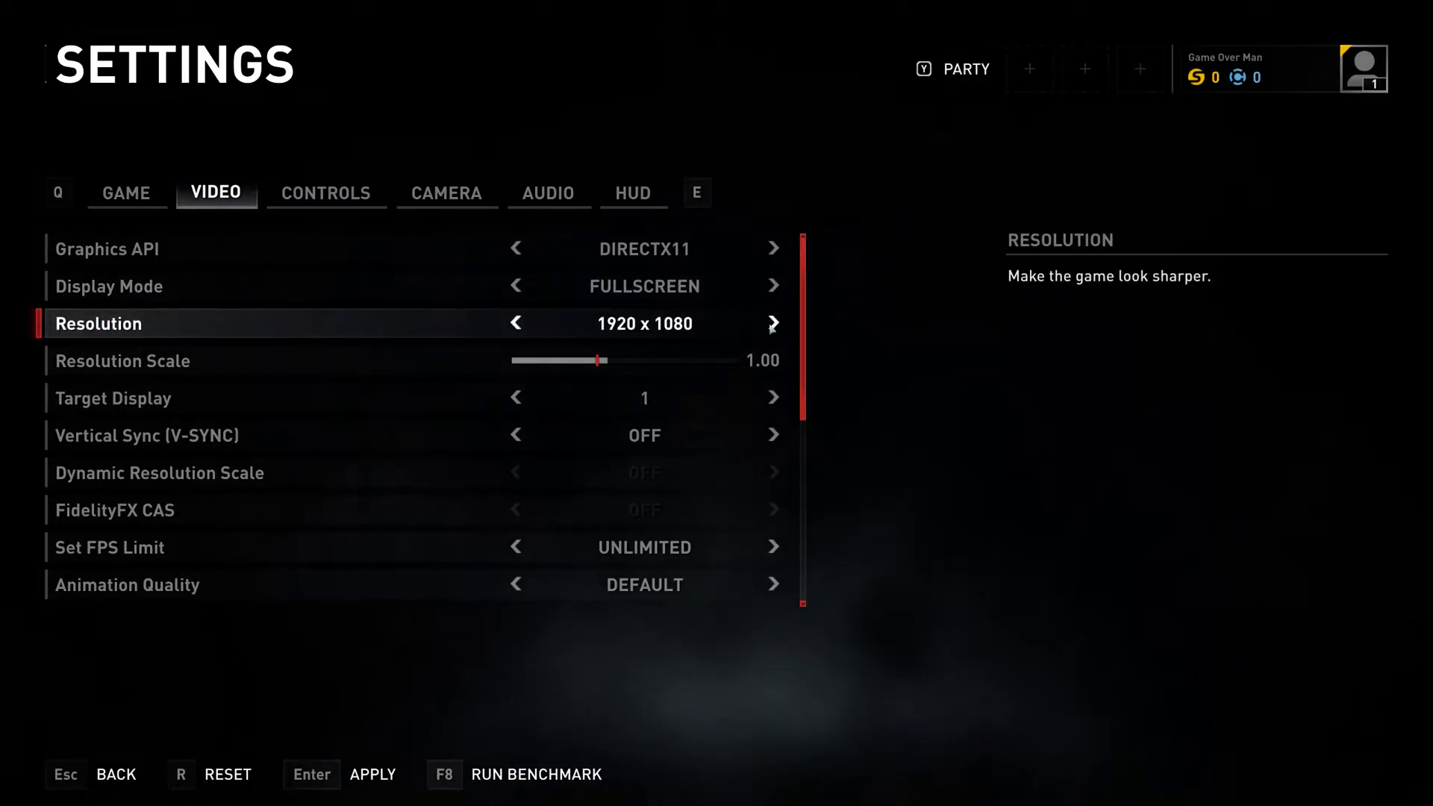
Step: Switch the resolution to 2560 x 1440, leave settings, and confirm applying it
{"action": "left_click", "coordinate": [772, 323]}
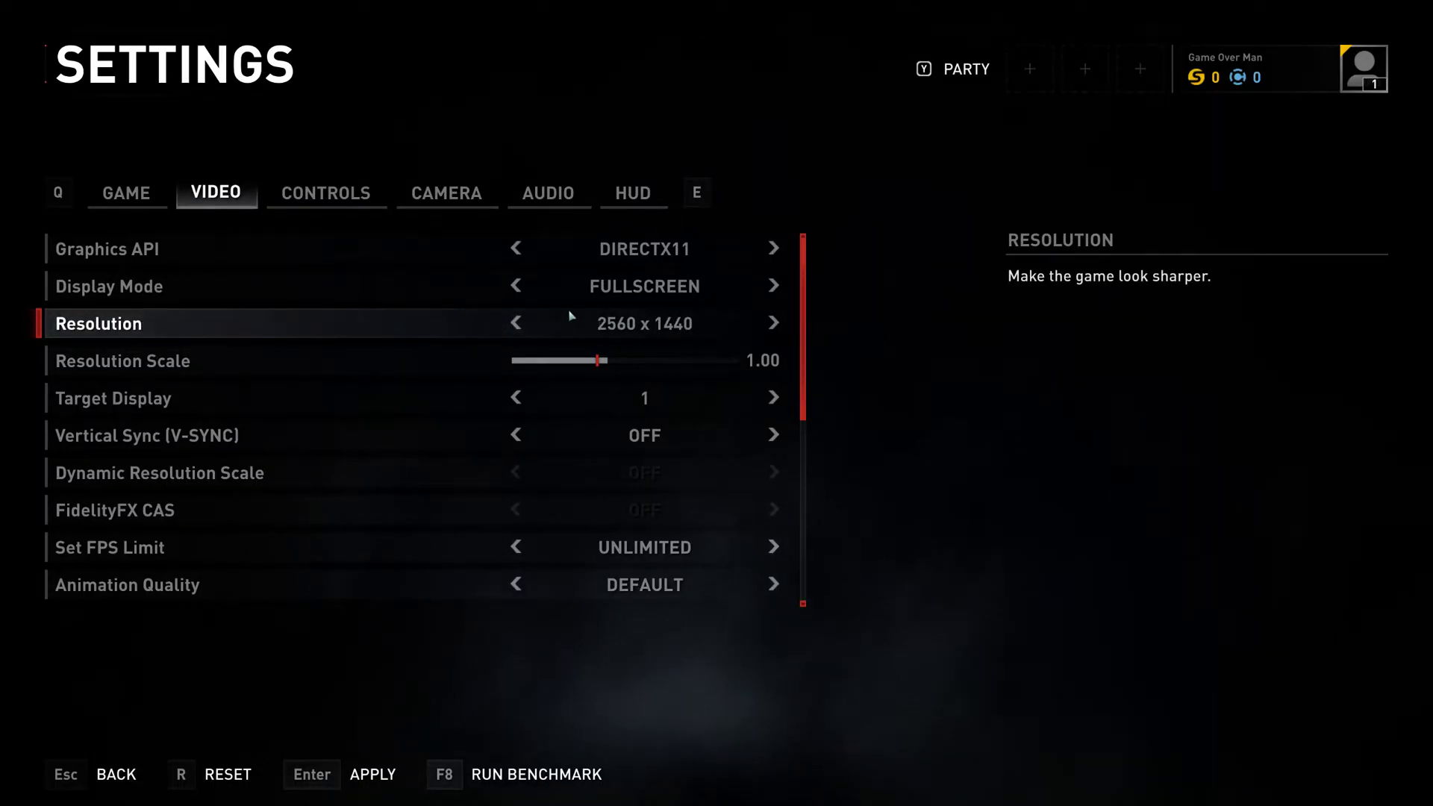
{"action": "left_click", "coordinate": [514, 323]}
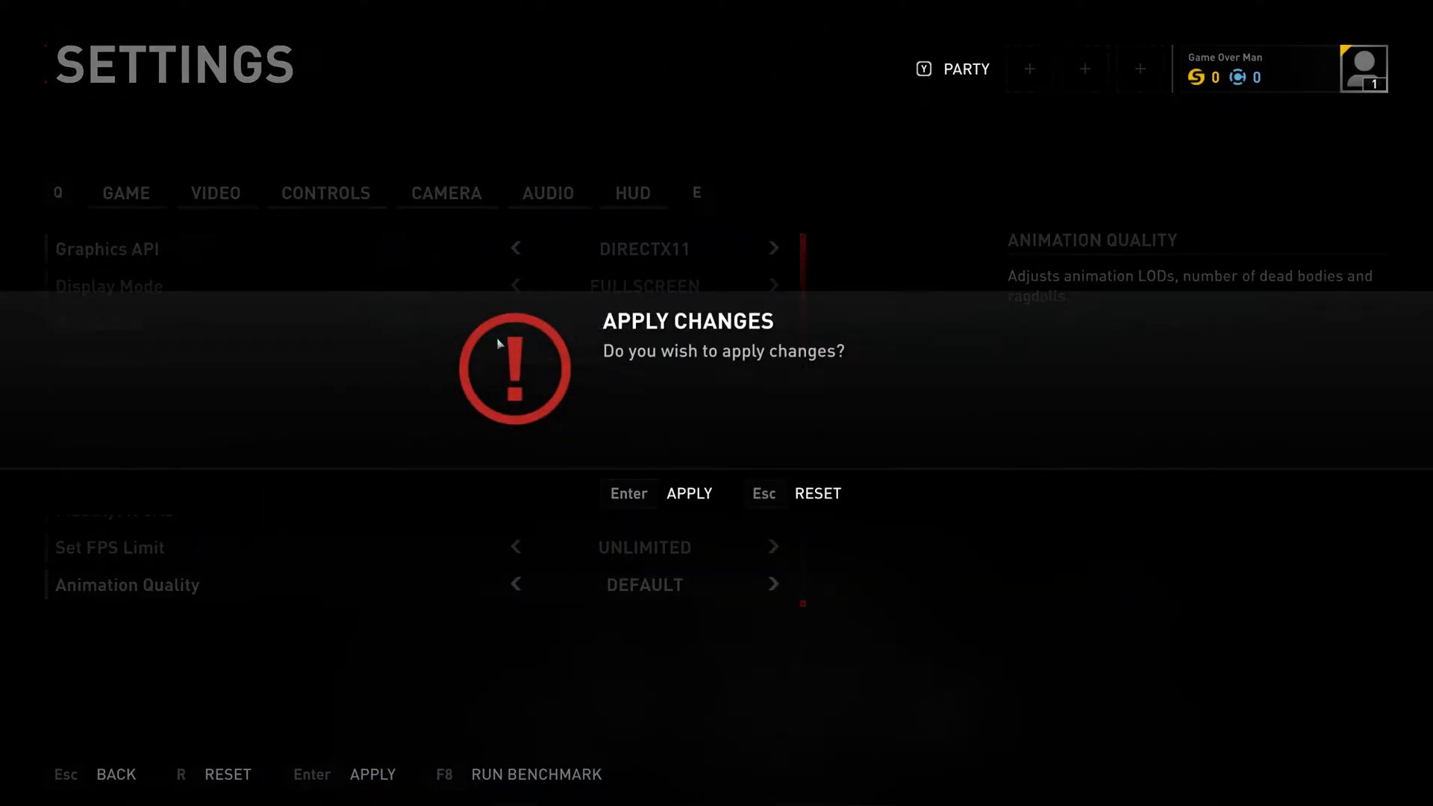
{"action": "key", "text": "Enter"}
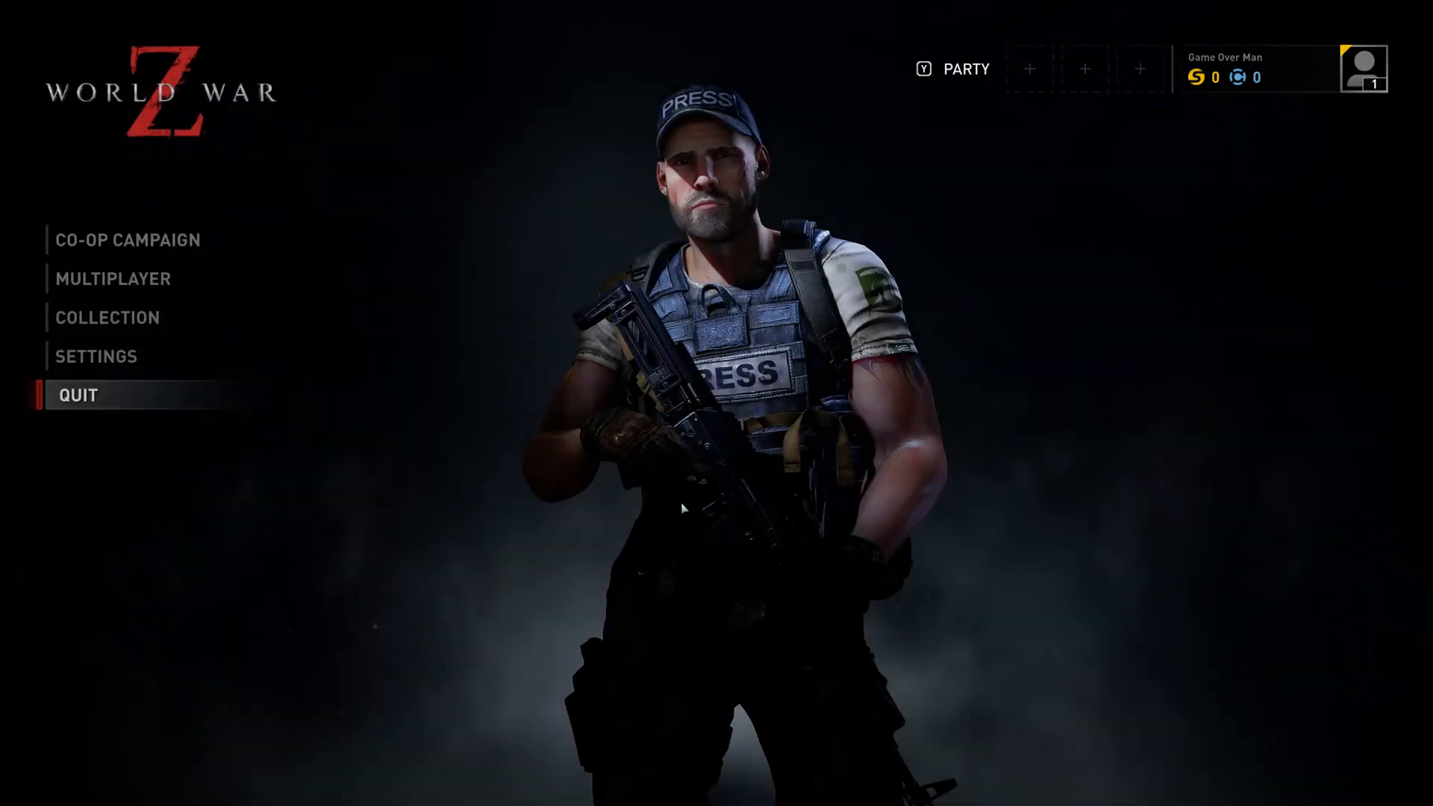
Step: Quit the game and choose Notepad to open the game's video.dat
{"action": "left_click", "coordinate": [78, 394]}
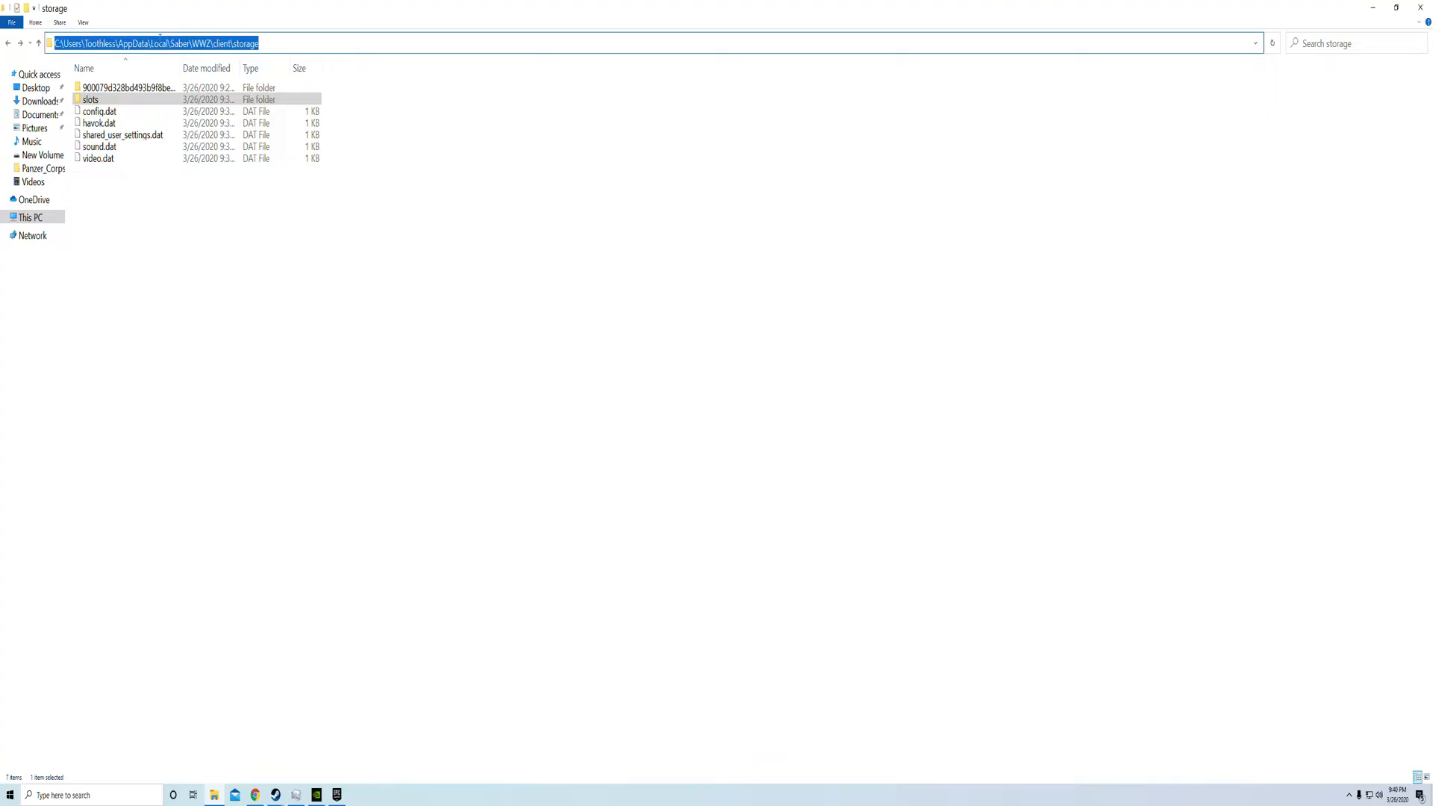
{"action": "left_click", "coordinate": [98, 158]}
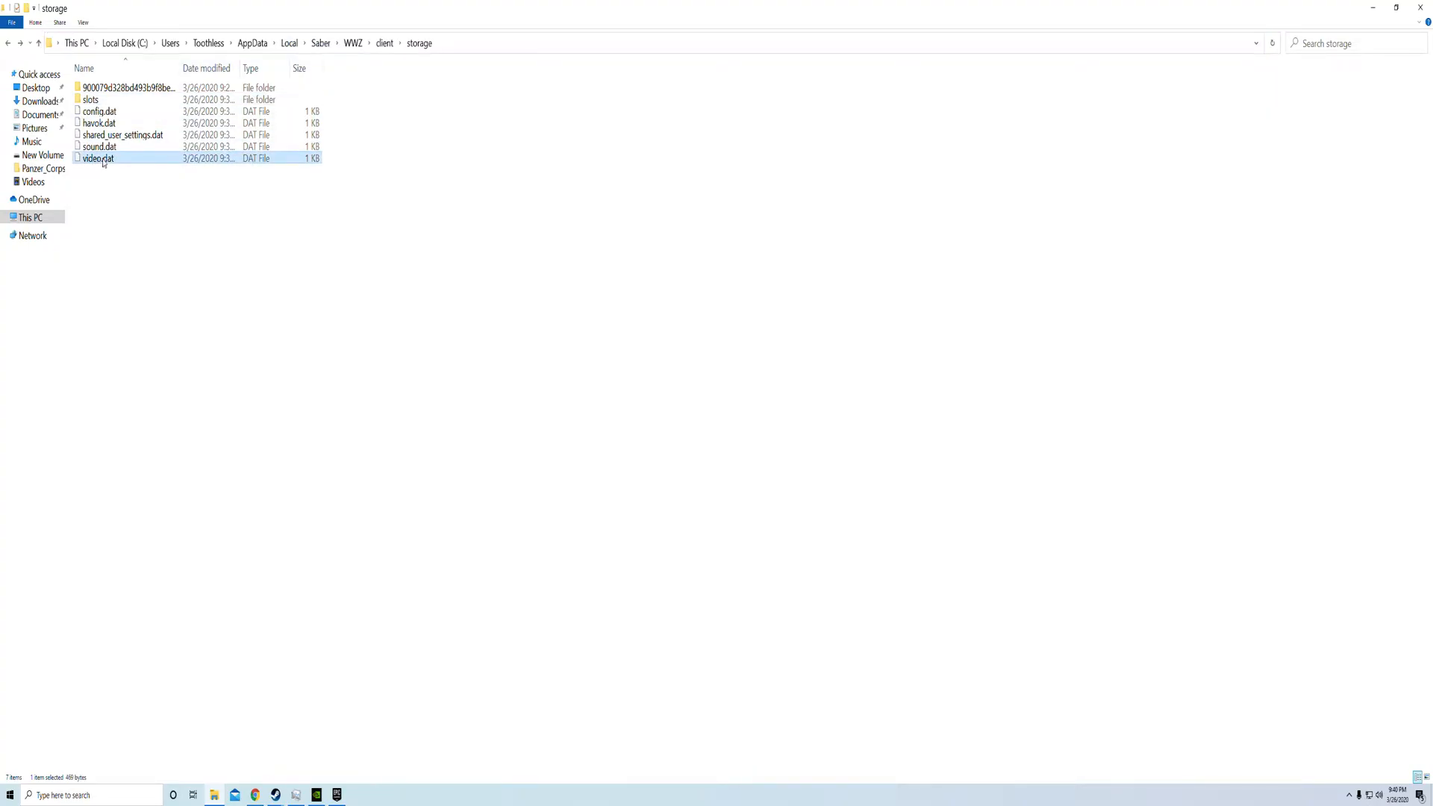
{"action": "right_click", "coordinate": [98, 158]}
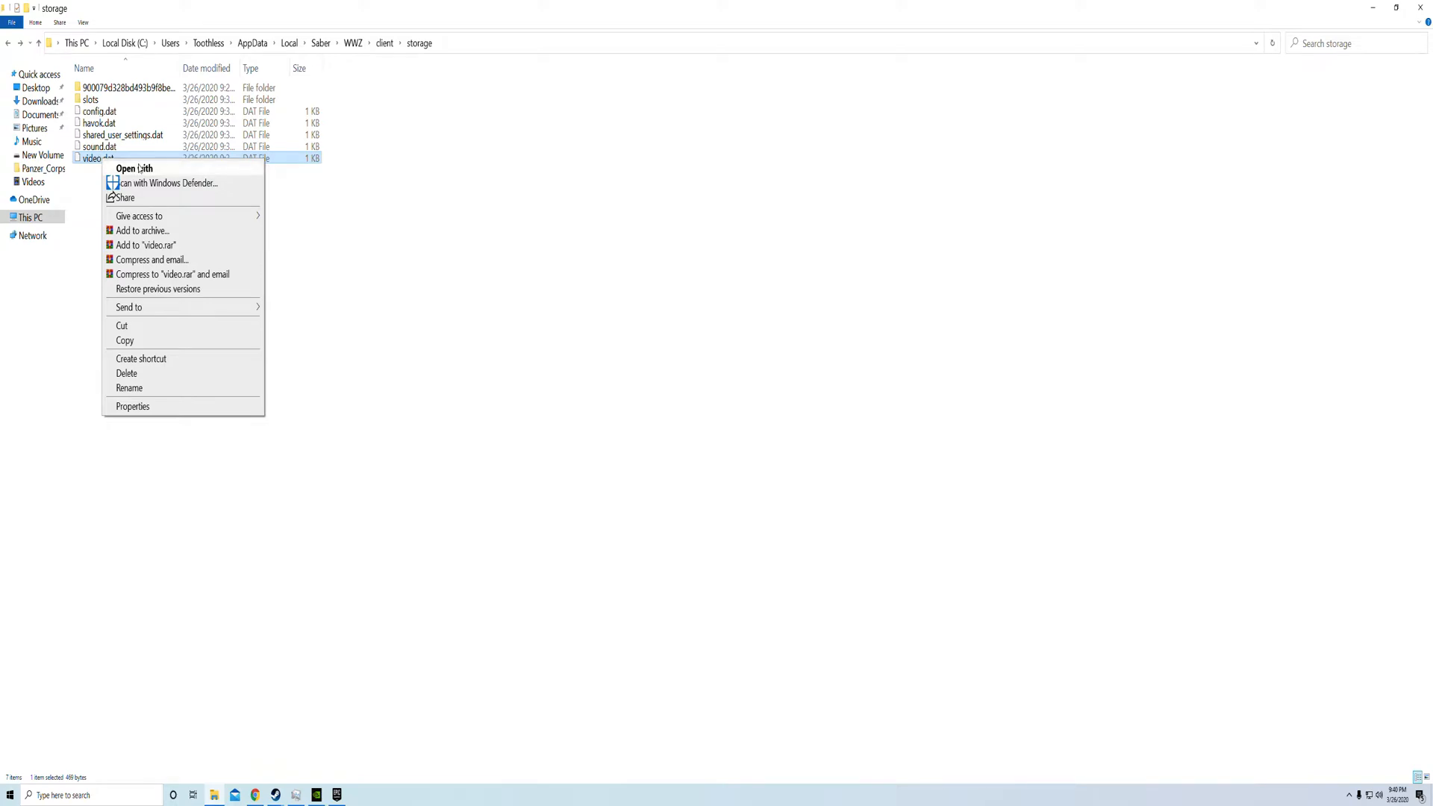
{"action": "left_click", "coordinate": [134, 167]}
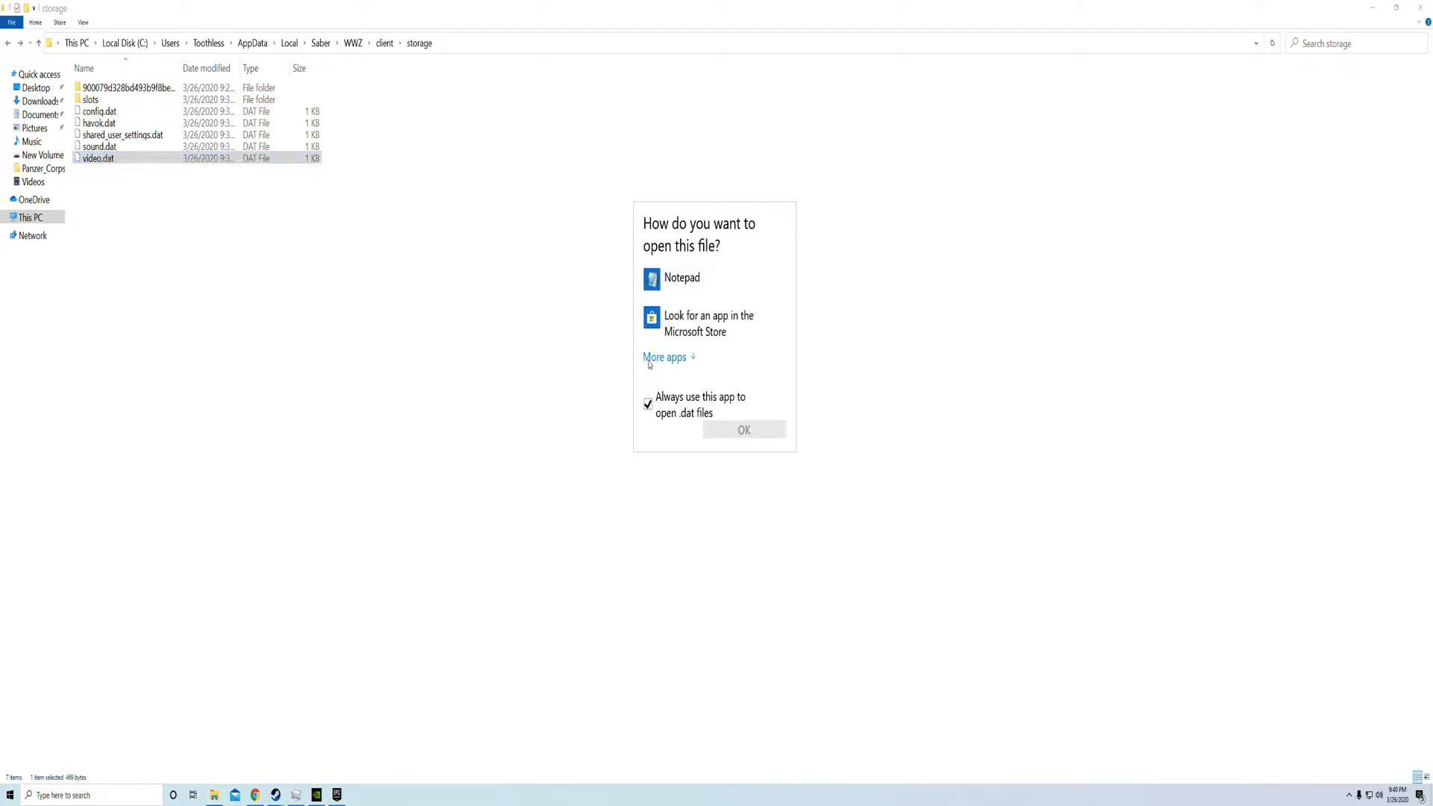
{"action": "left_click", "coordinate": [681, 278]}
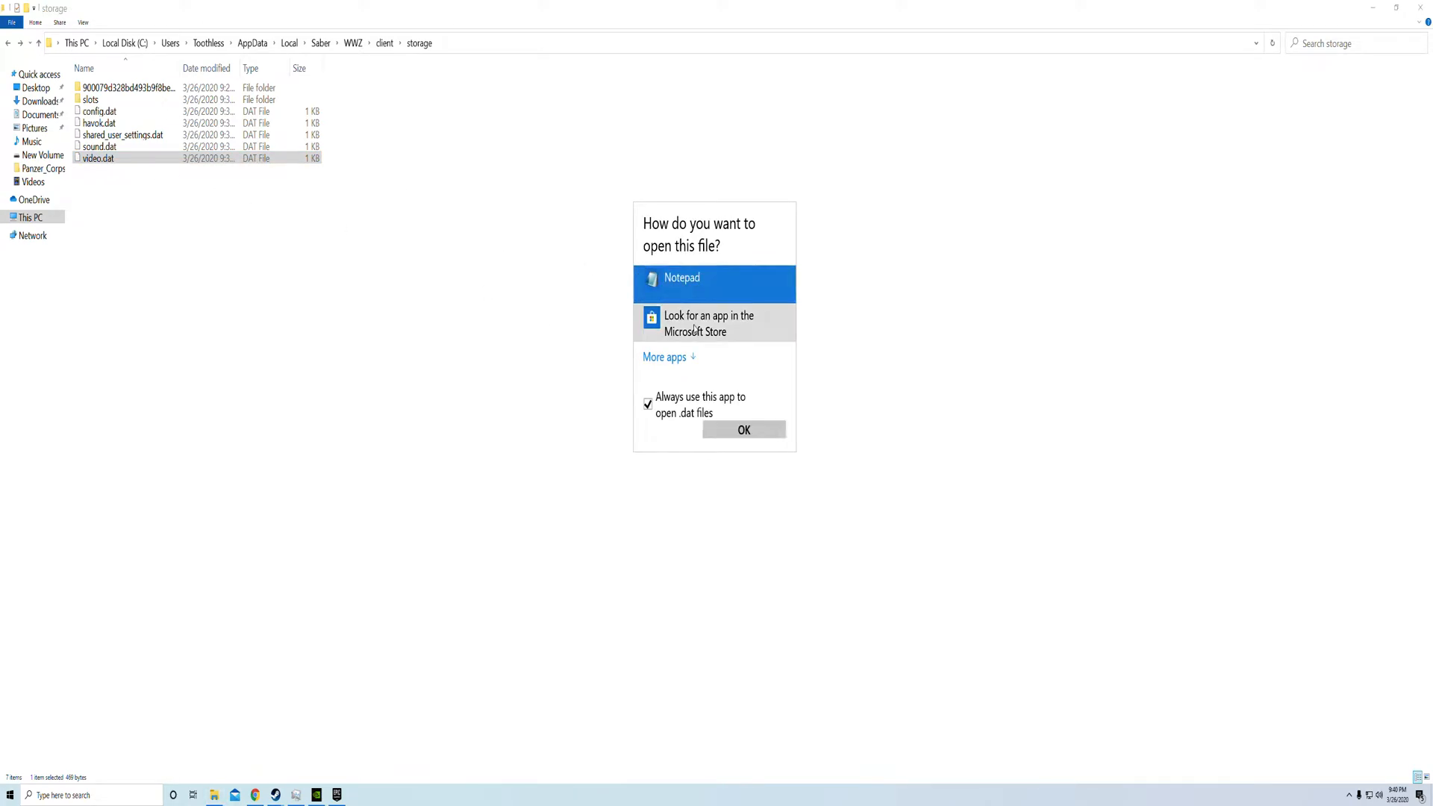
Step: Open video.dat in Notepad (OutputSizeX 2560, OutputSizeY 1440), then minimise Notepad
{"action": "left_click", "coordinate": [744, 430]}
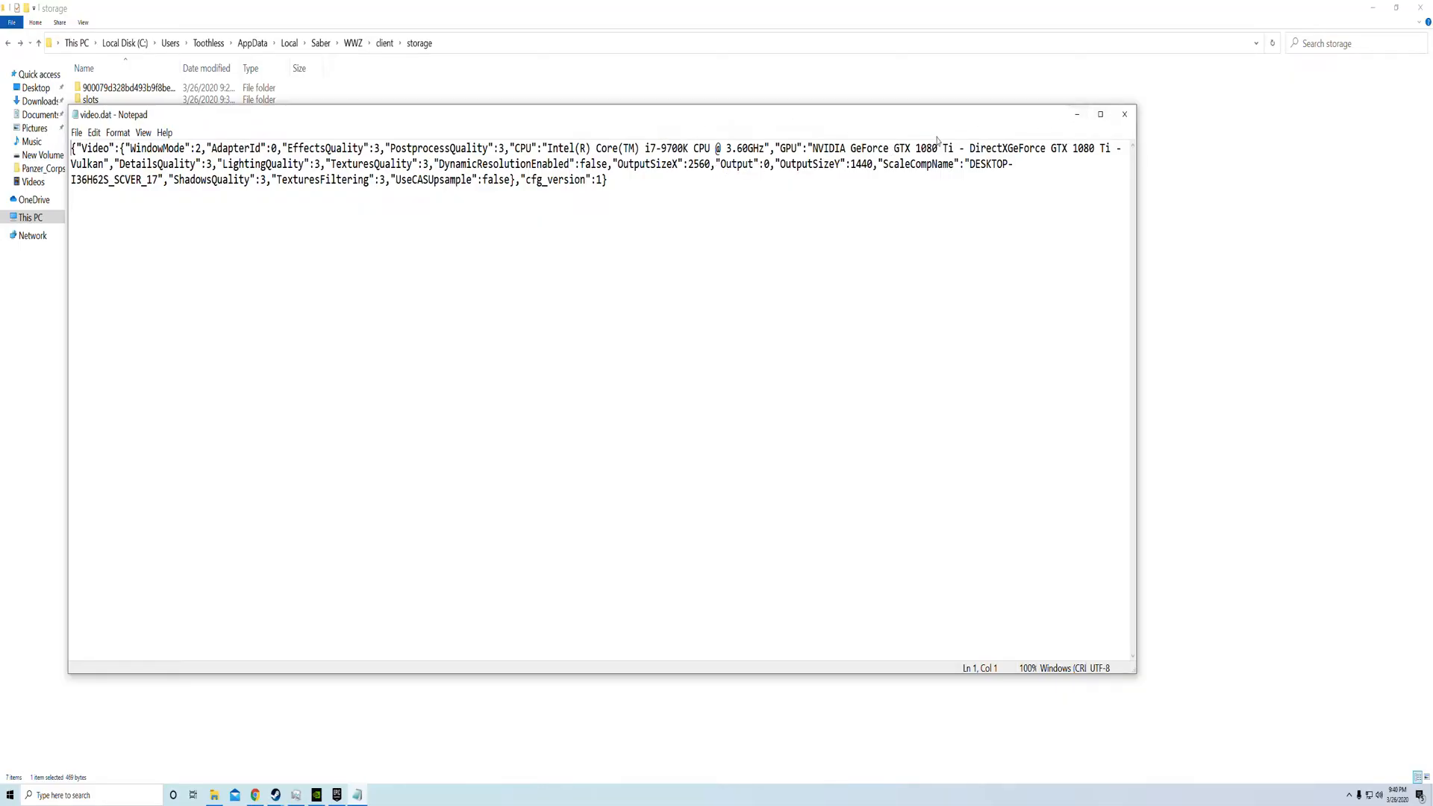
{"action": "left_click", "coordinate": [1123, 113]}
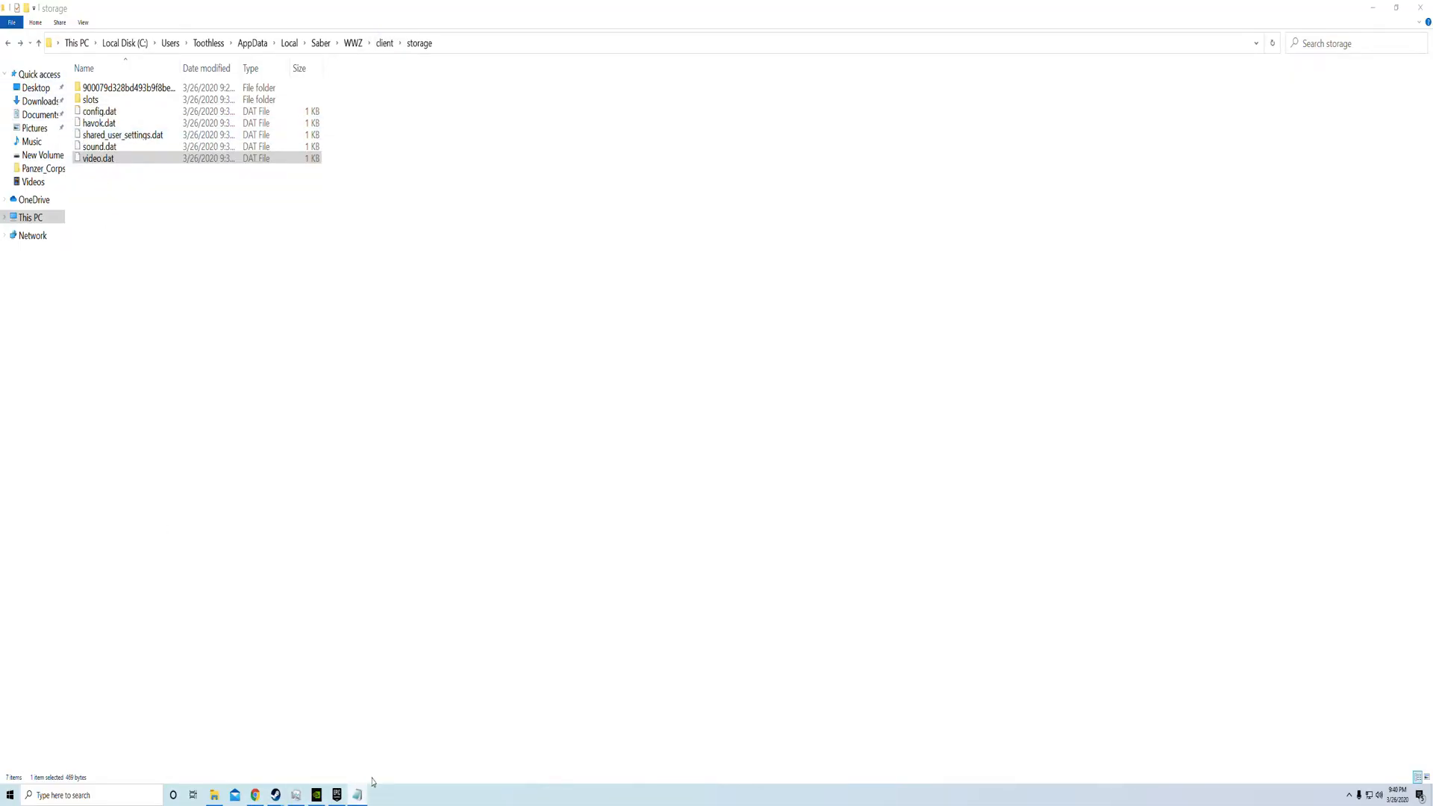
Step: Open the Desktop copy of video.dat in Notepad, showing OutputSizeX 3440
{"action": "double_click", "coordinate": [98, 157]}
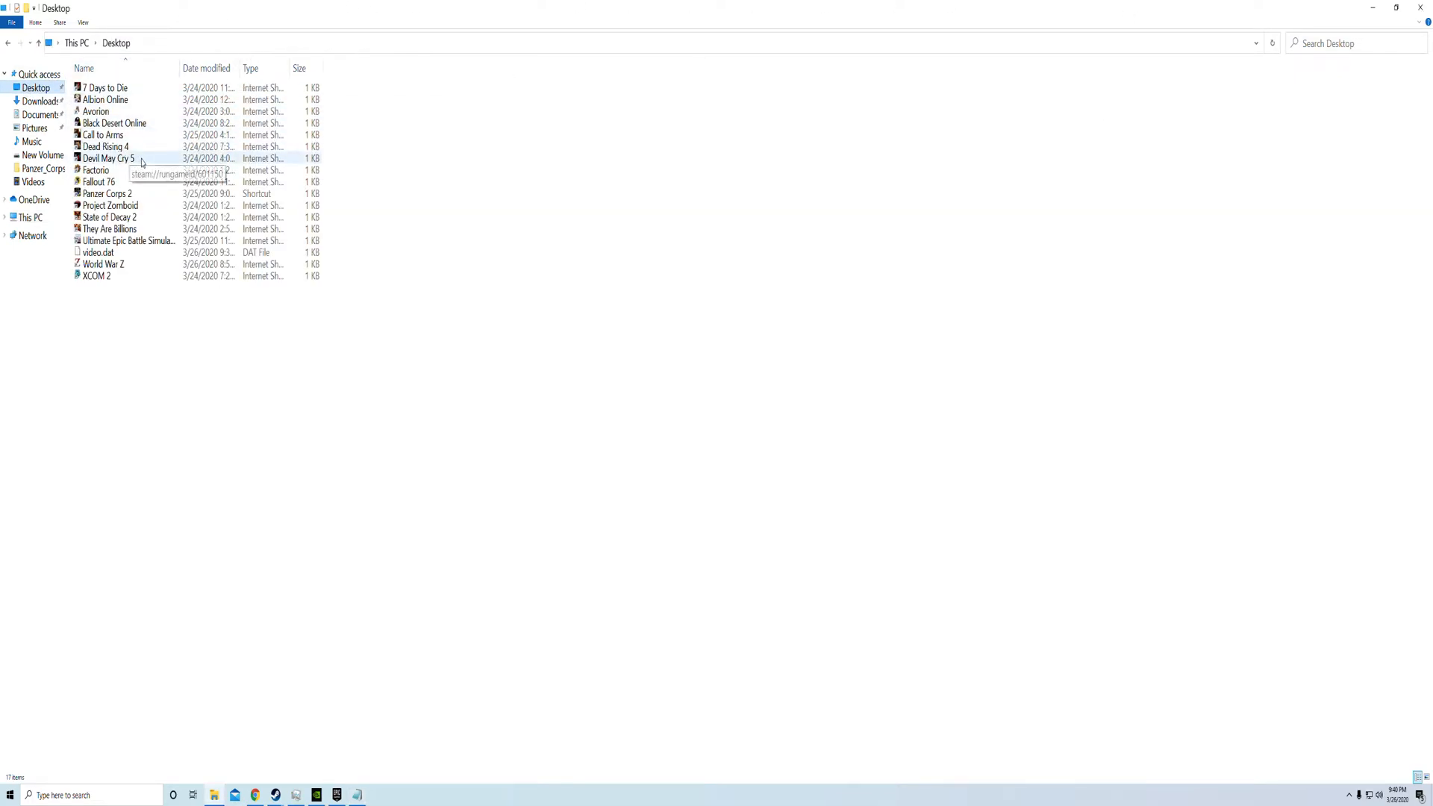
{"action": "right_click", "coordinate": [98, 253]}
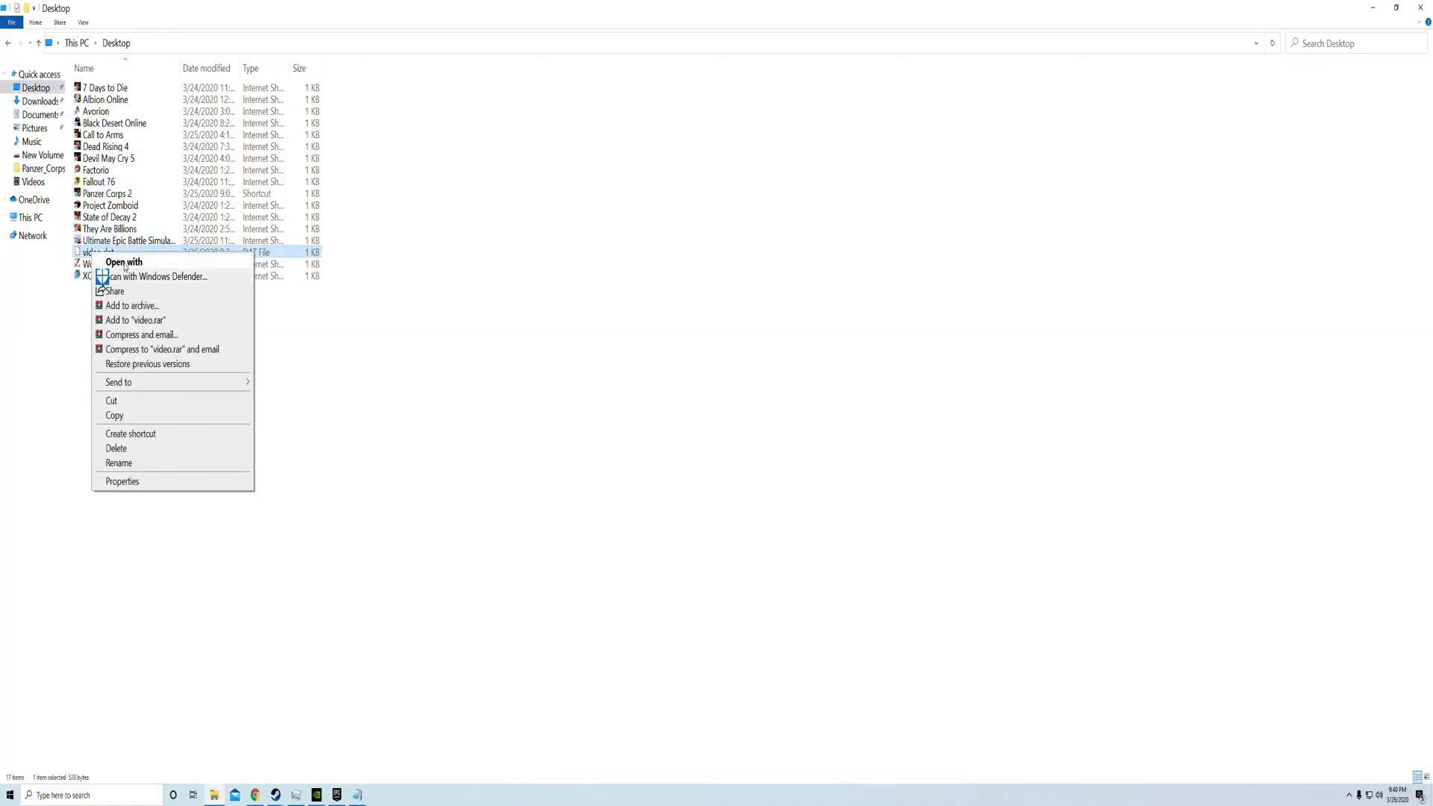
{"action": "left_click", "coordinate": [123, 262]}
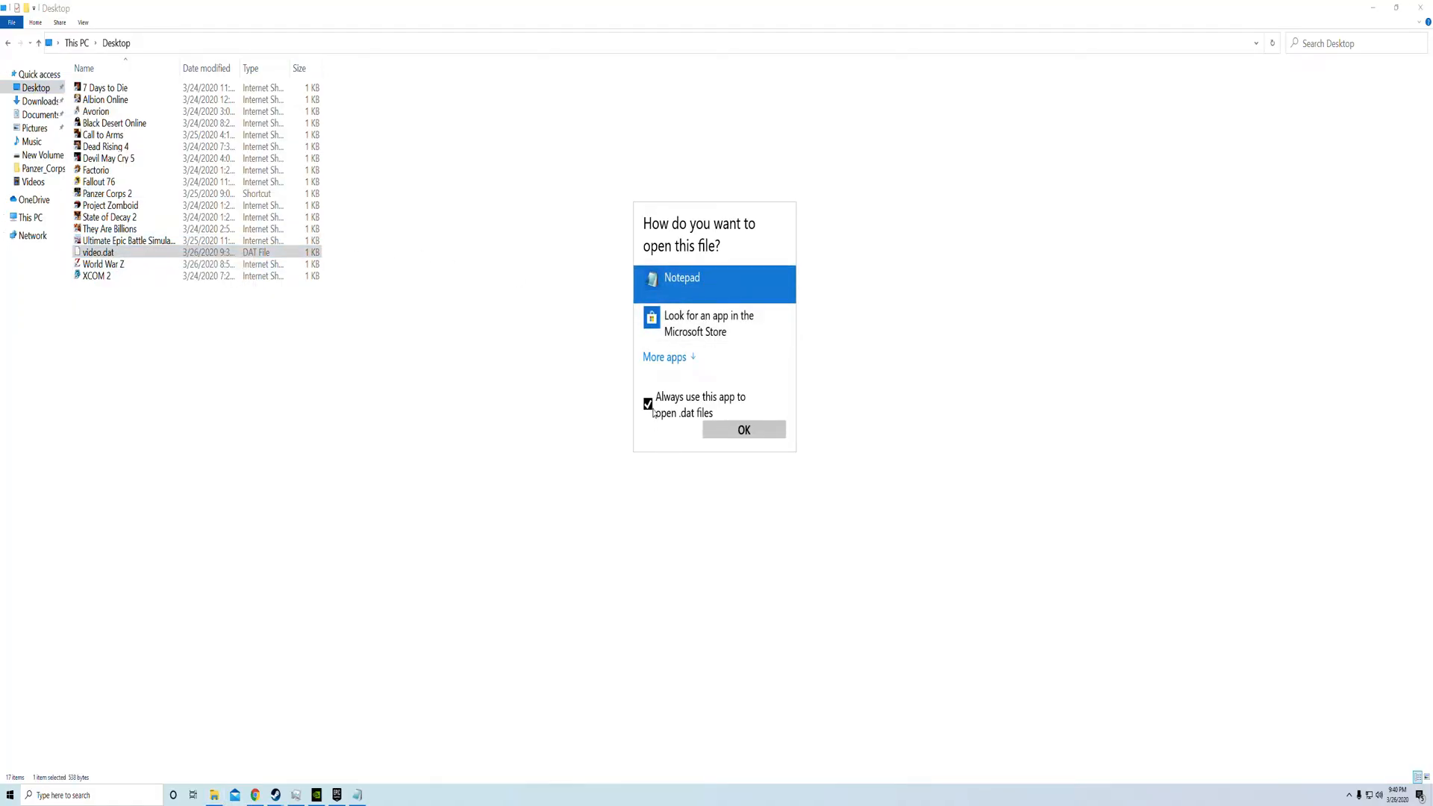
{"action": "left_click", "coordinate": [744, 430]}
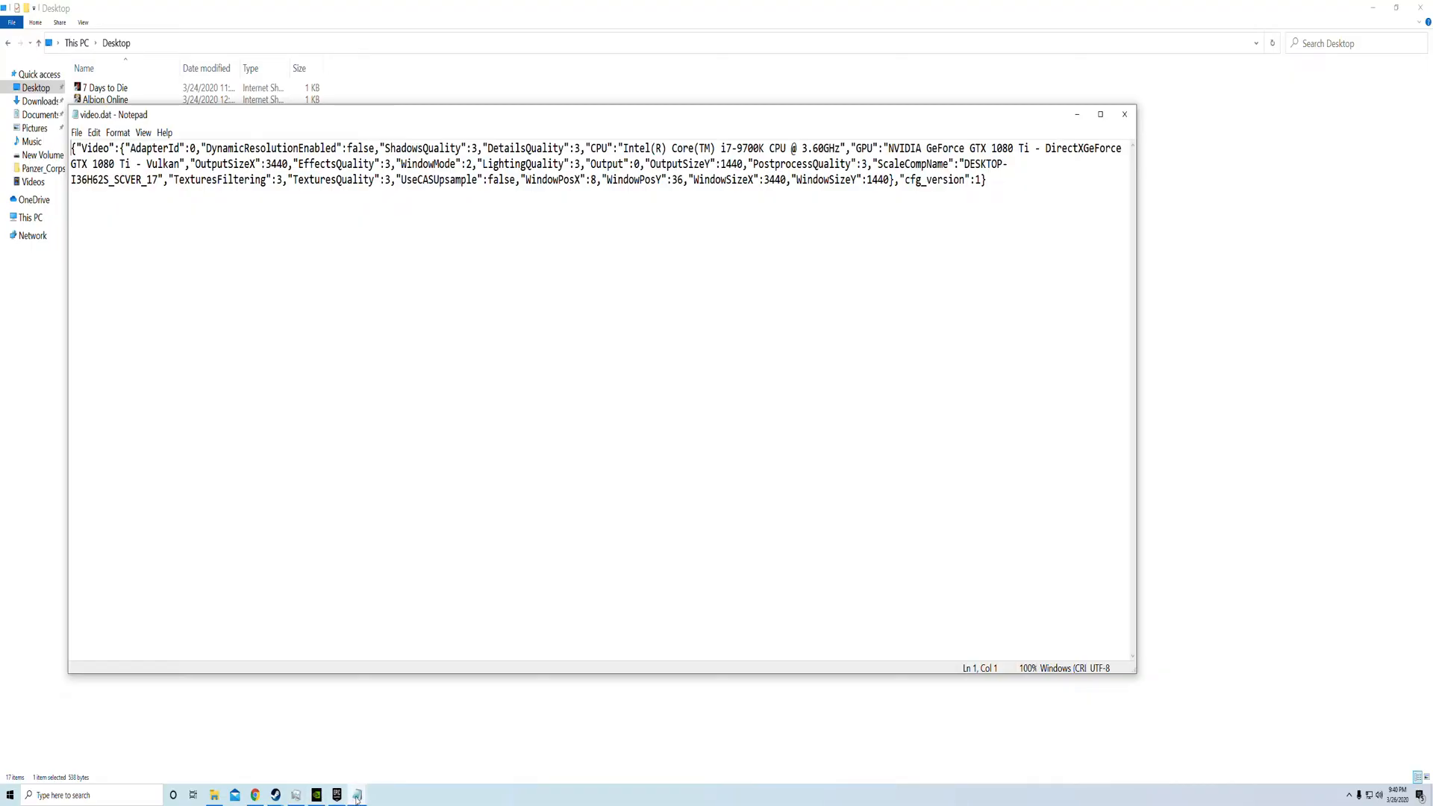
{"action": "mouse_move", "coordinate": [385, 742]}
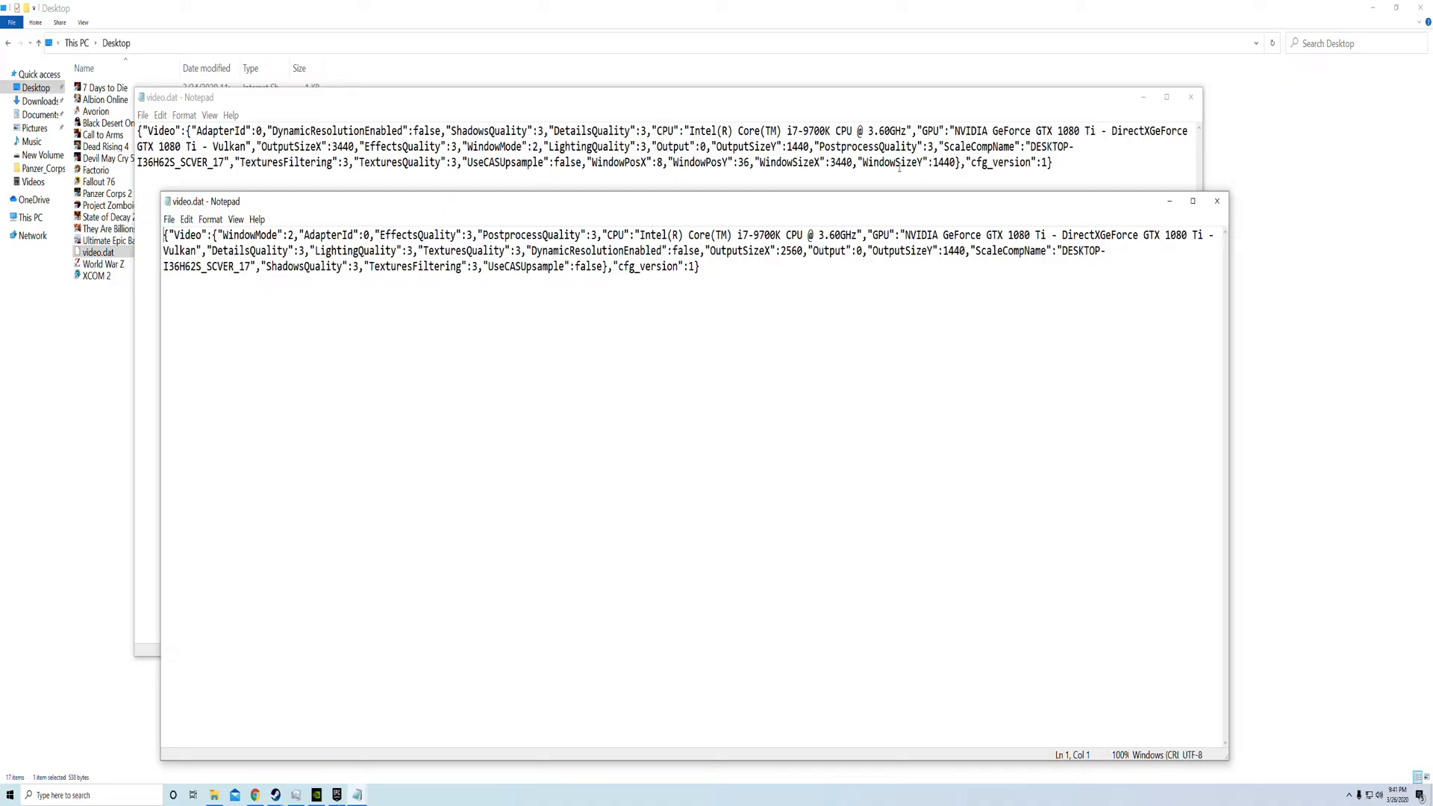
Step: Compare OutputSizeX and WindowSizeX in both video.dat files, then close the original
{"action": "double_click", "coordinate": [818, 162]}
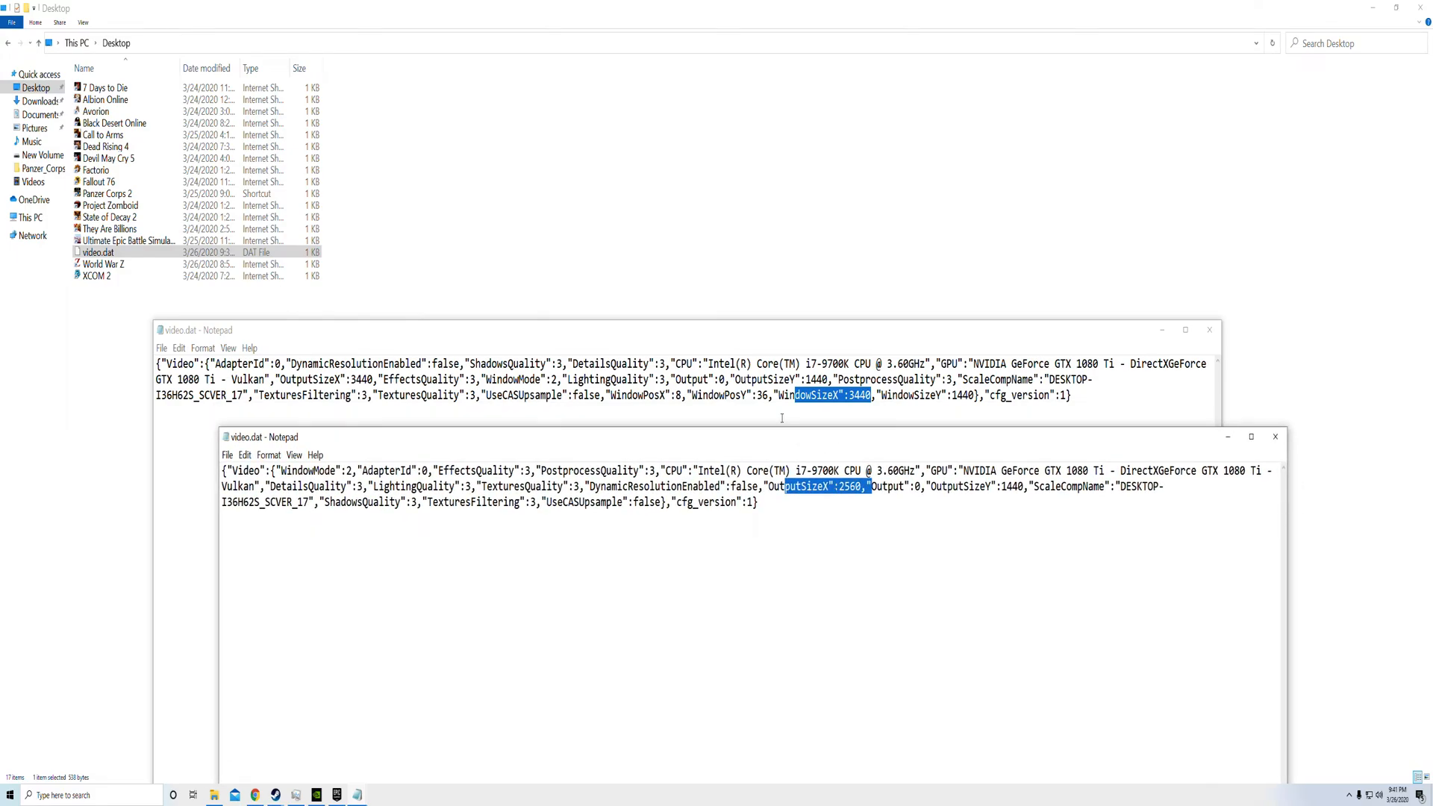
{"action": "mouse_move", "coordinate": [827, 458]}
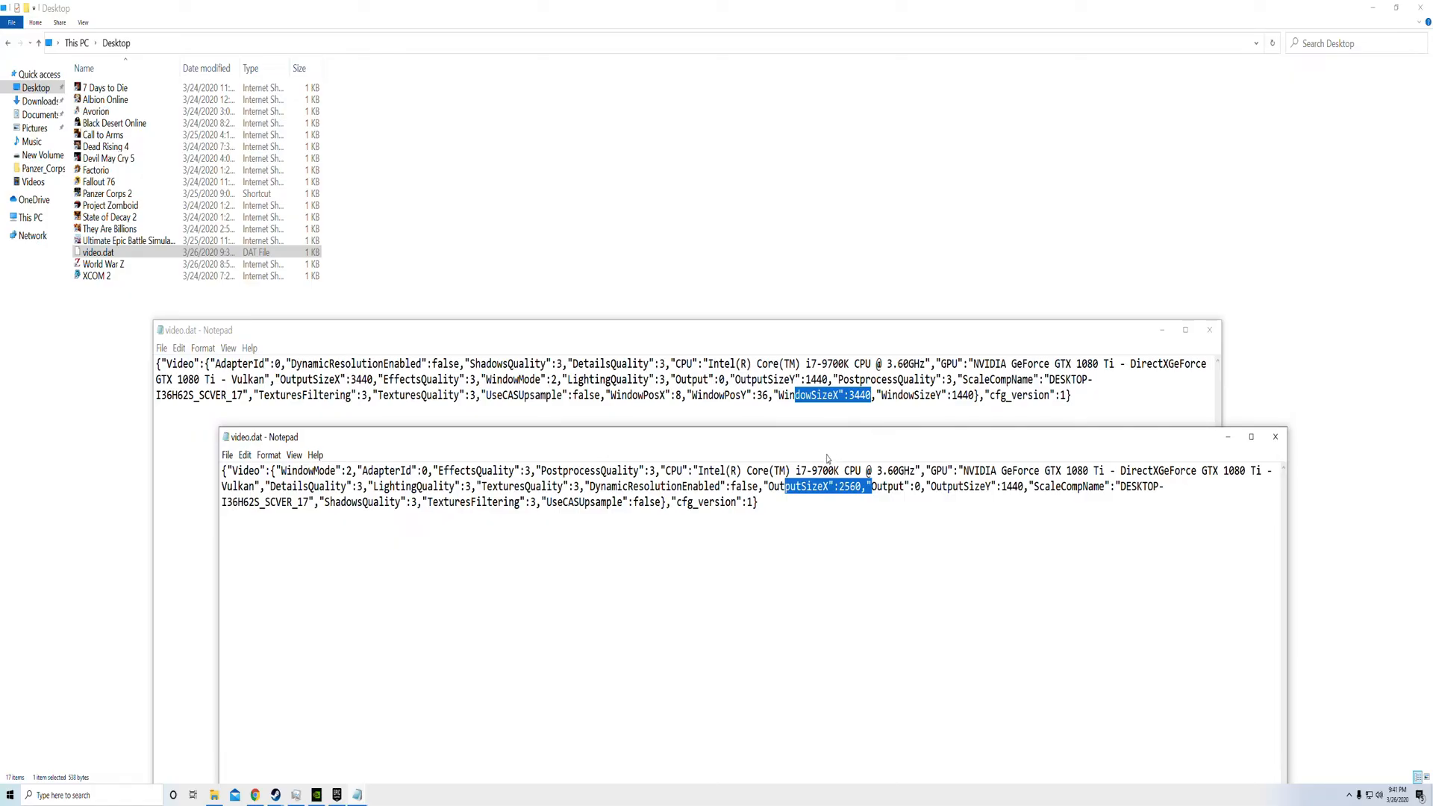
{"action": "mouse_move", "coordinate": [826, 459]}
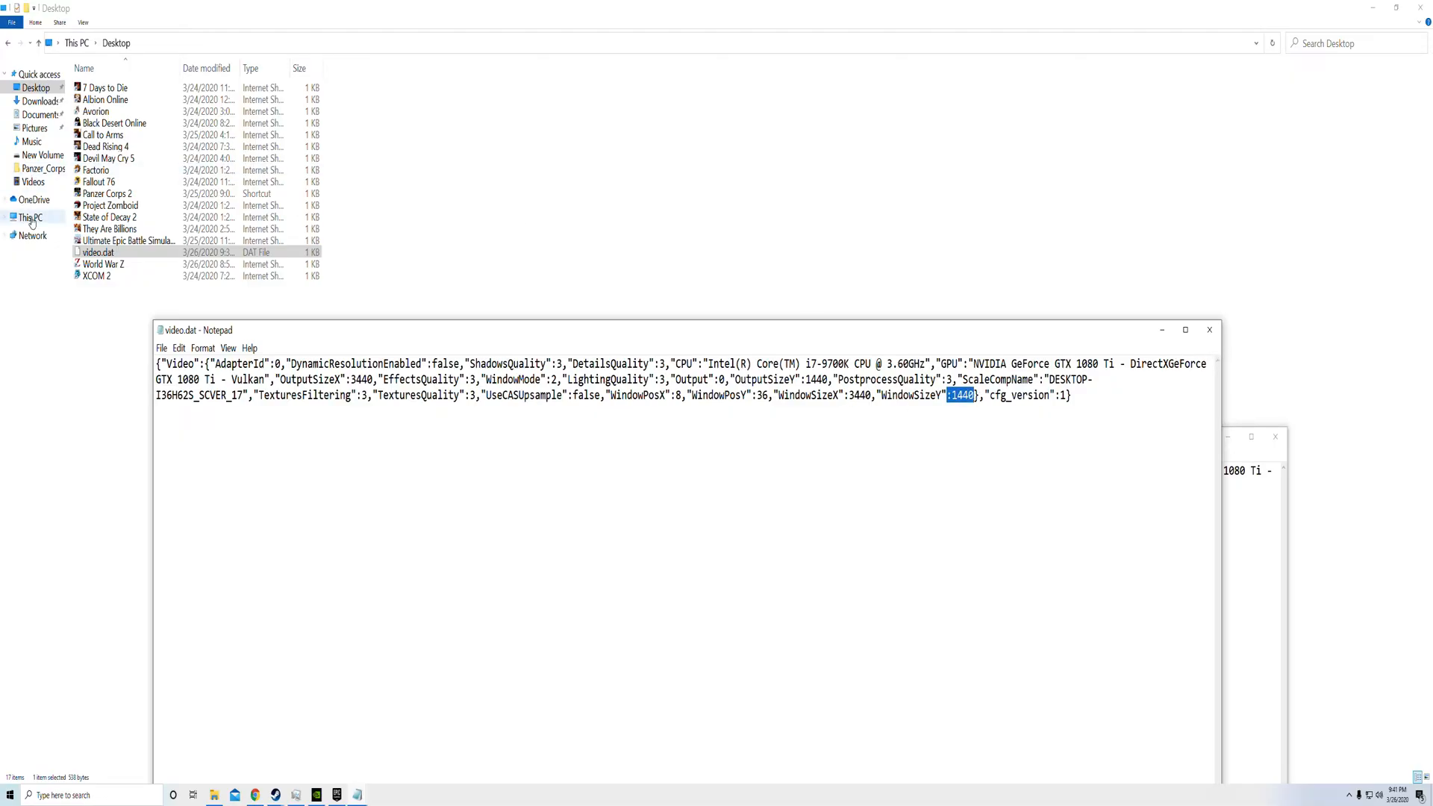
{"action": "left_click", "coordinate": [162, 347]}
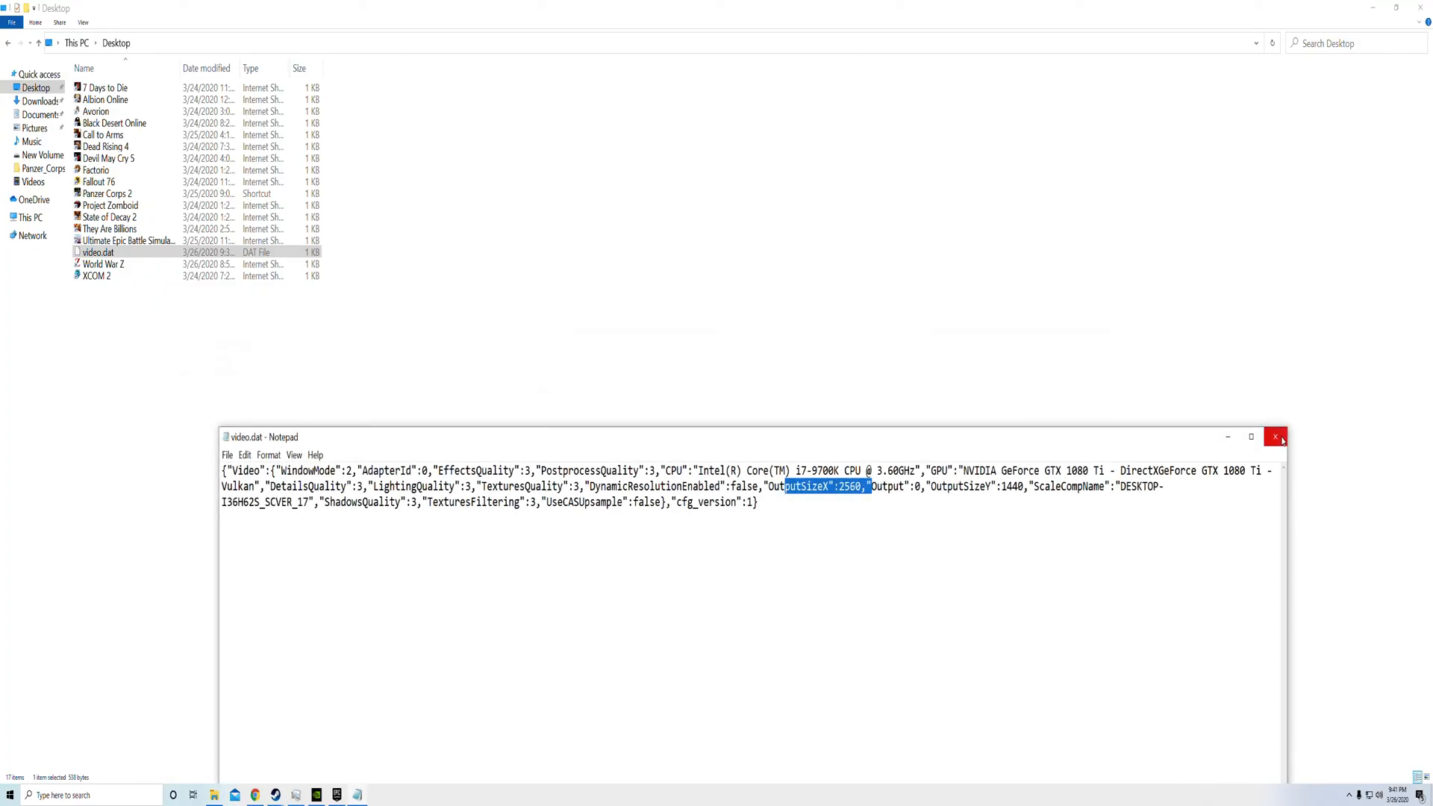
{"action": "left_click", "coordinate": [1274, 437]}
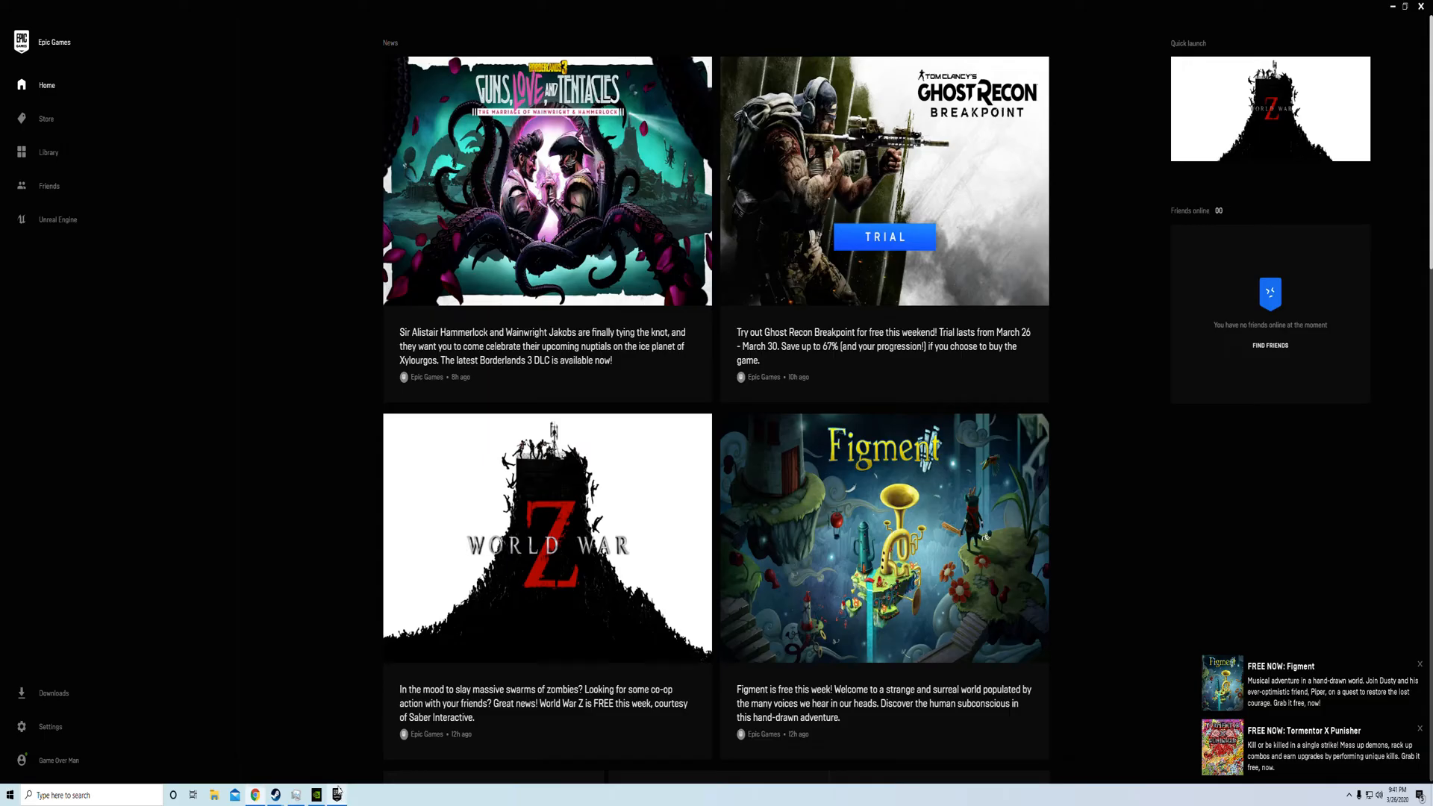
Step: Launch World War Z from the Epic Games Launcher's Quick launch tile
{"action": "left_click", "coordinate": [49, 152]}
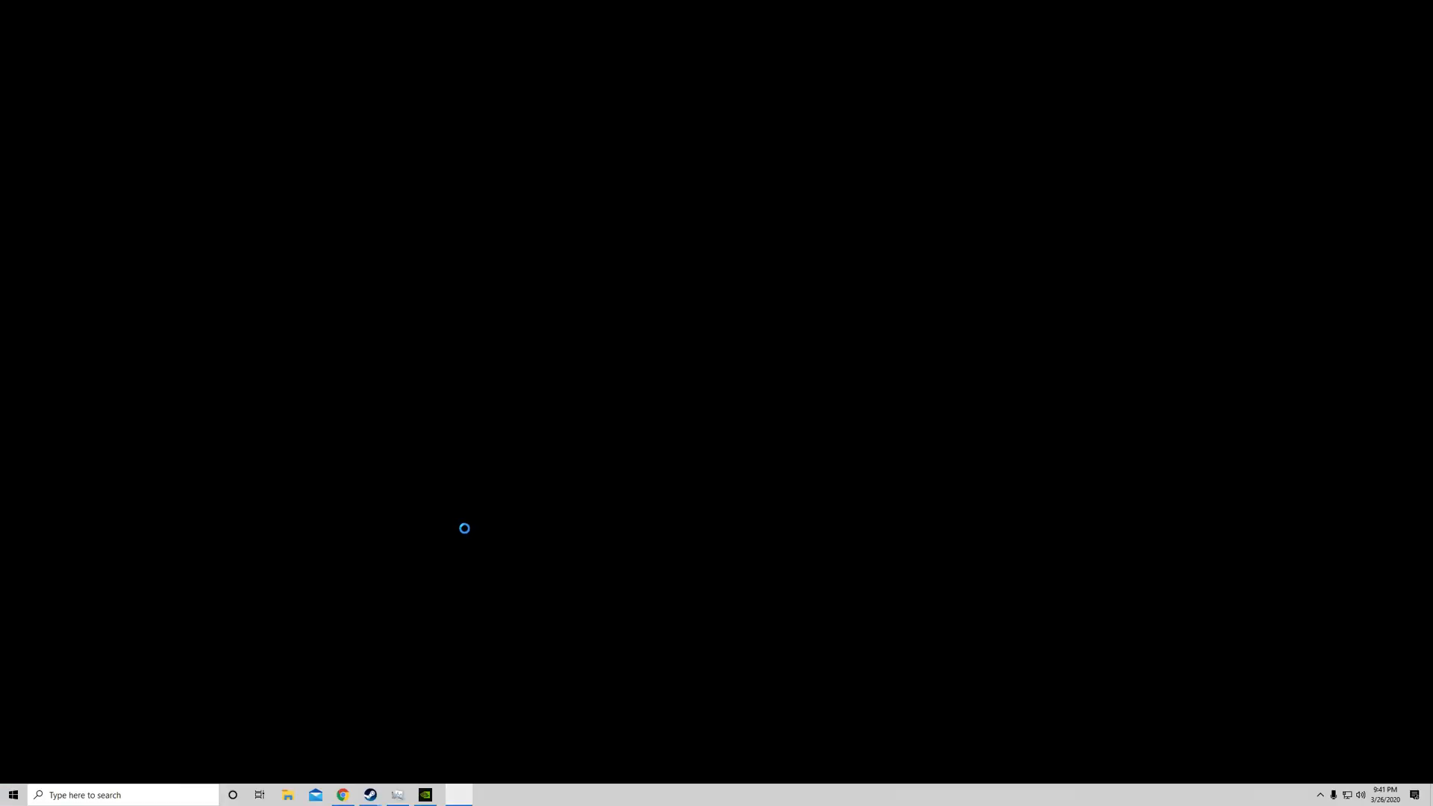
{"action": "left_click", "coordinate": [423, 794]}
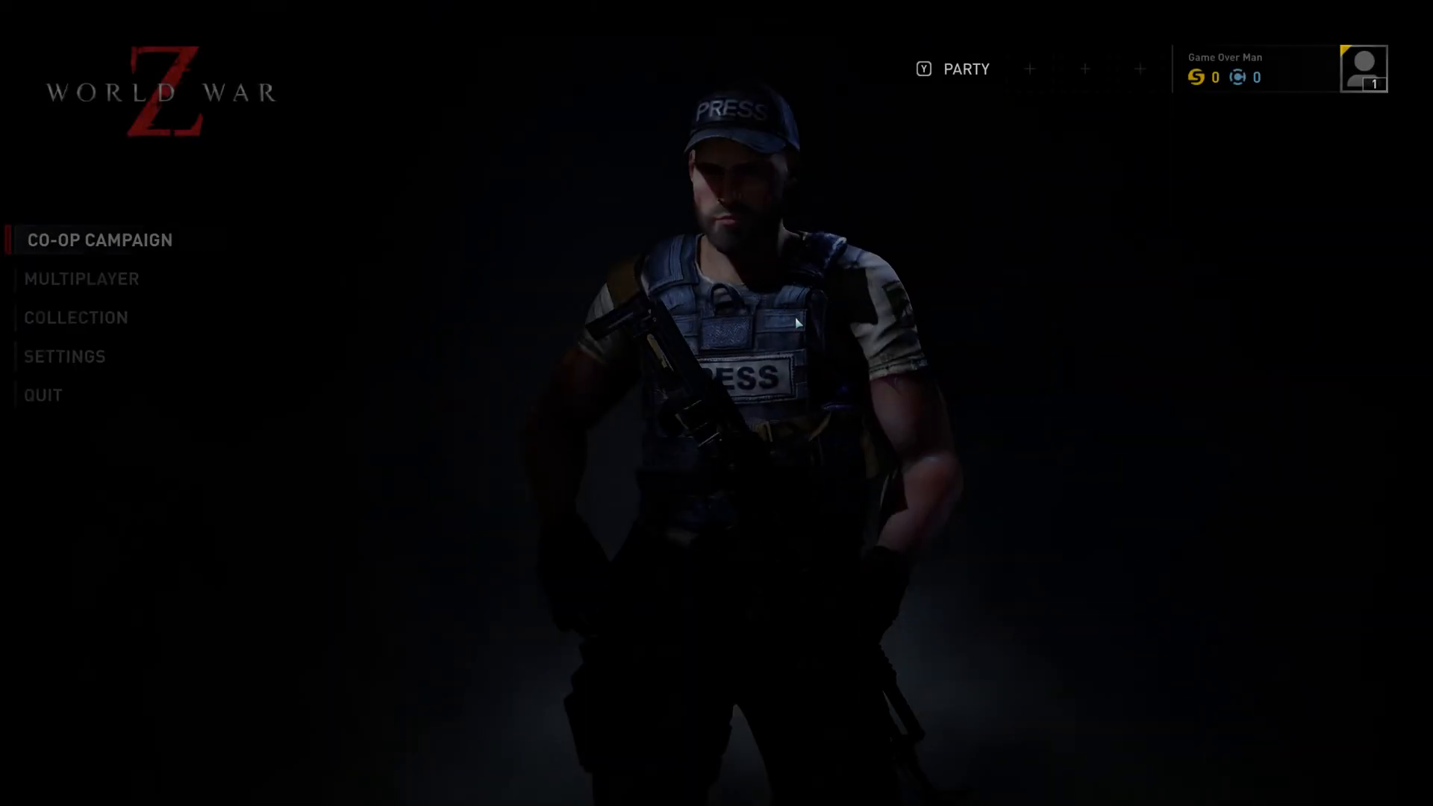
Step: In Settings, cycle Resolution to 1280 x 720 and back to 2560 x 1440
{"action": "left_click", "coordinate": [65, 357]}
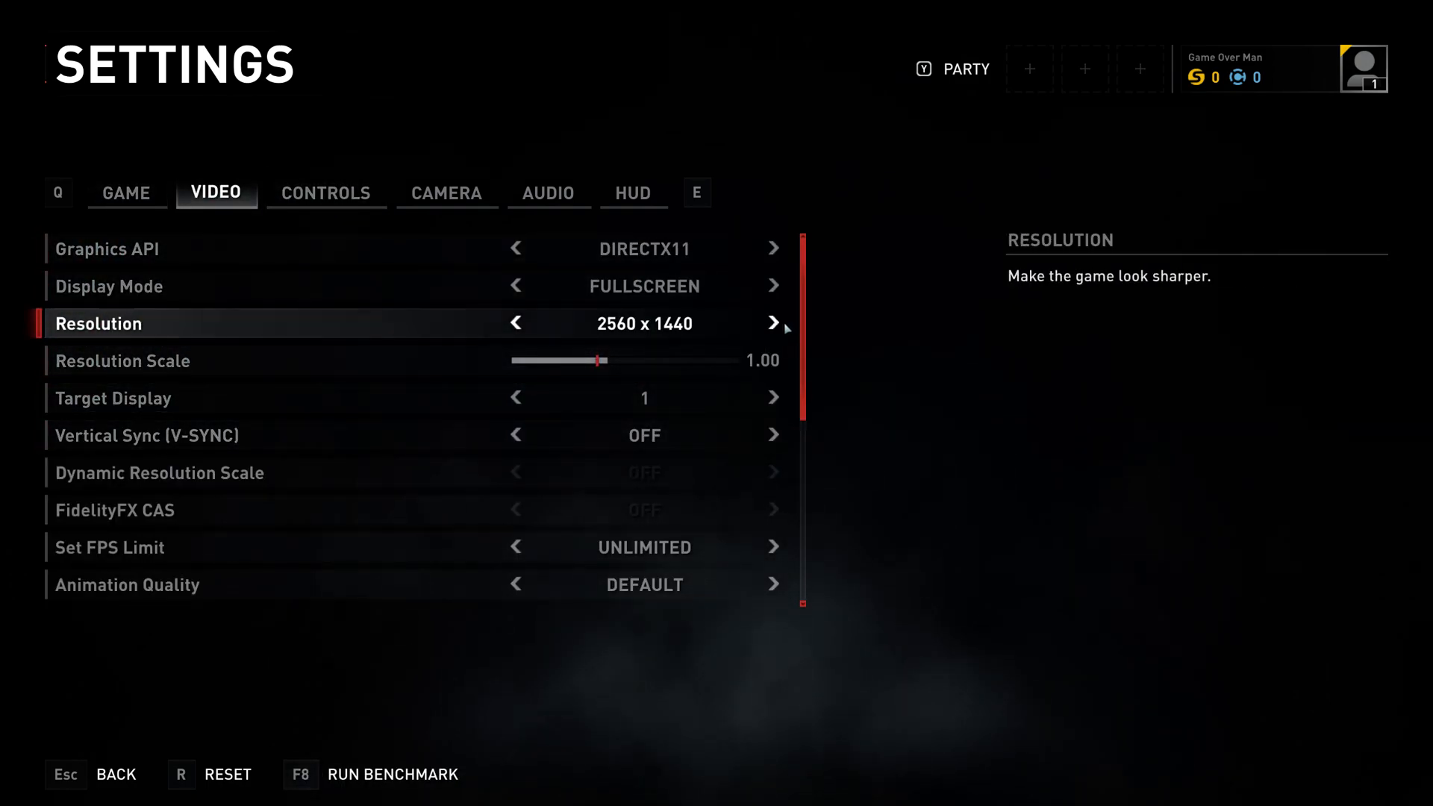
{"action": "left_click", "coordinate": [515, 323]}
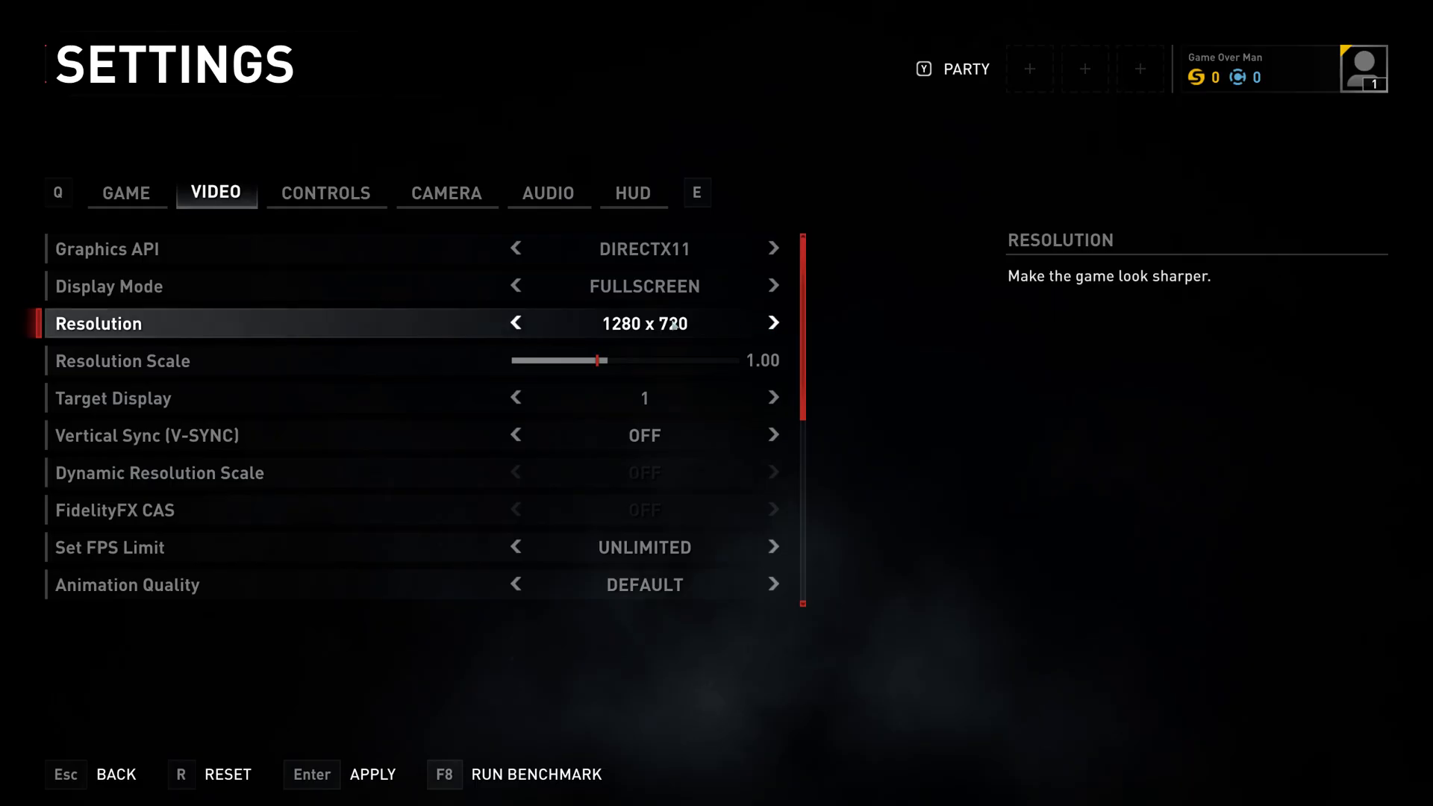
{"action": "left_click", "coordinate": [773, 323]}
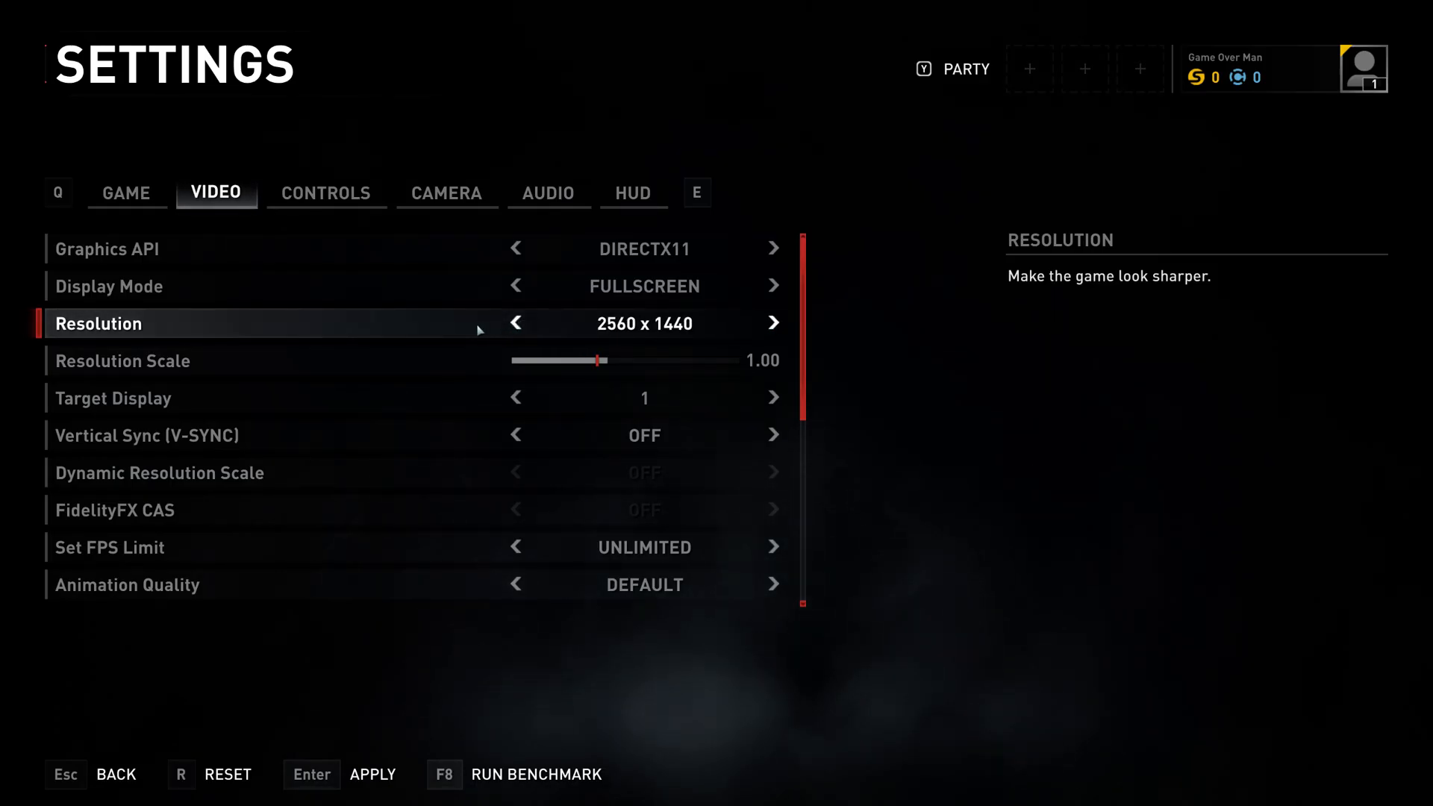